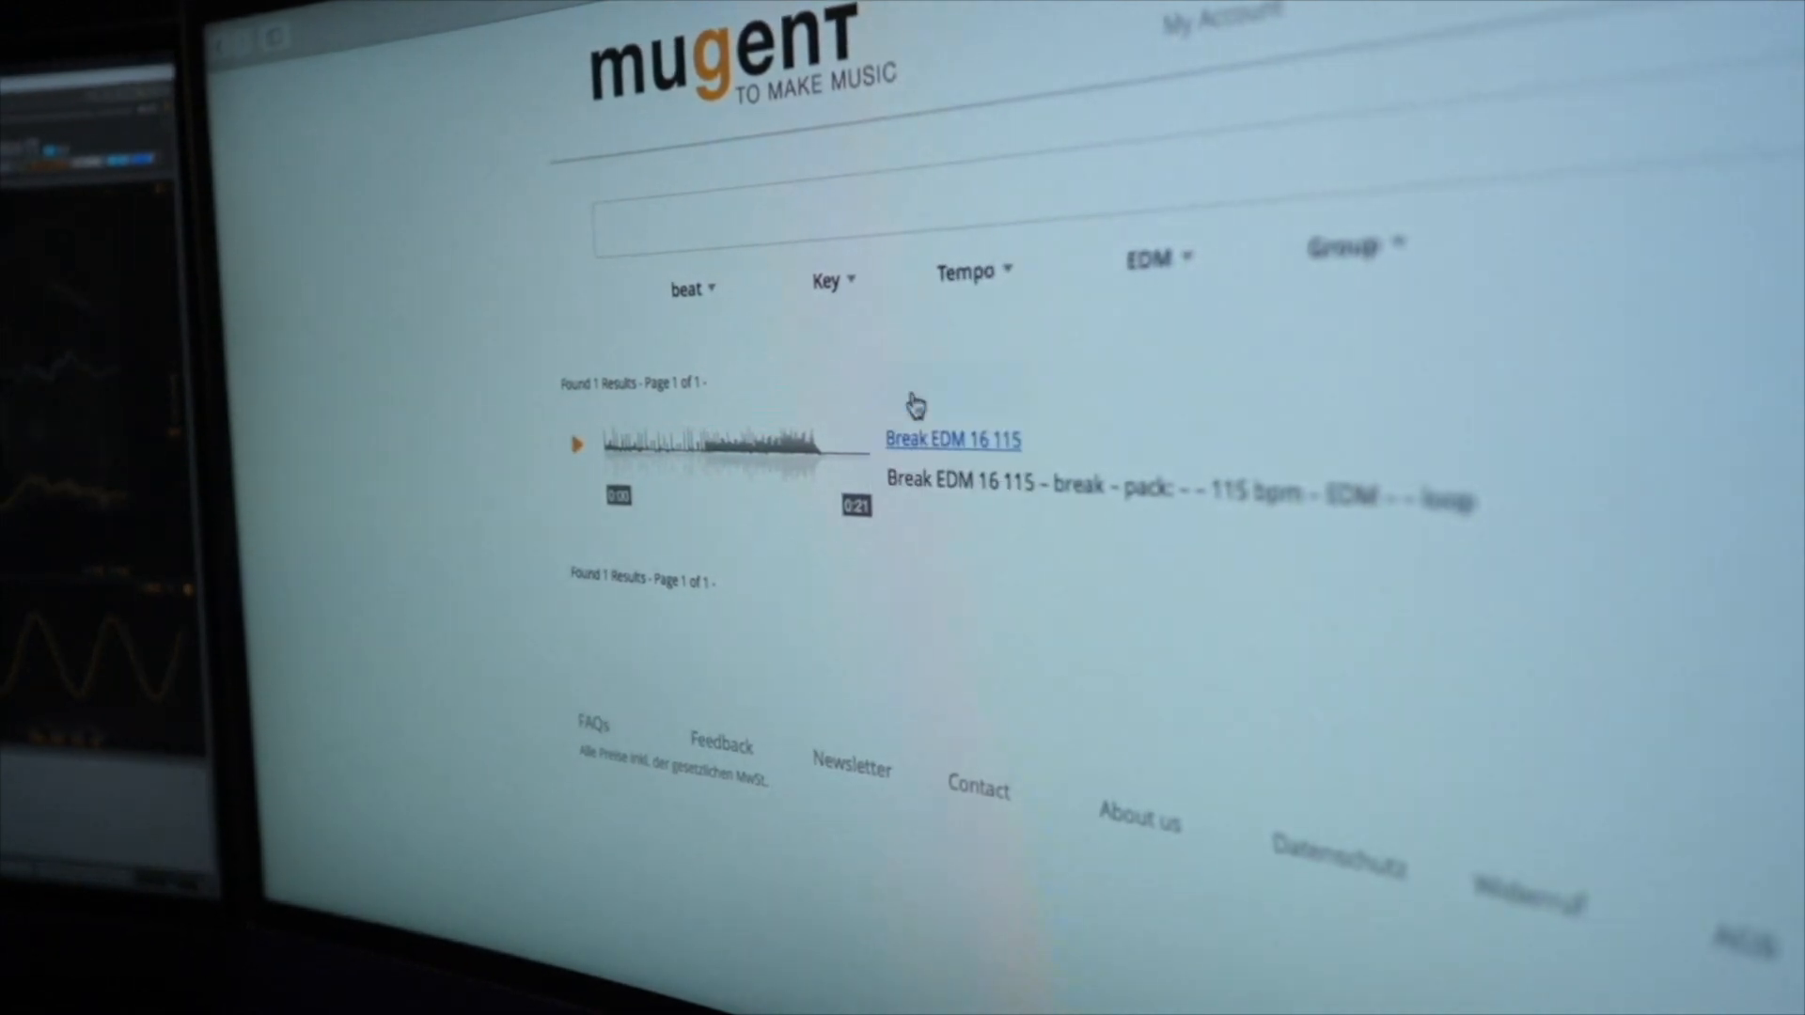
Step: Reset the 'beat' instrument filter back to the default 'Instrument' choice
click(687, 288)
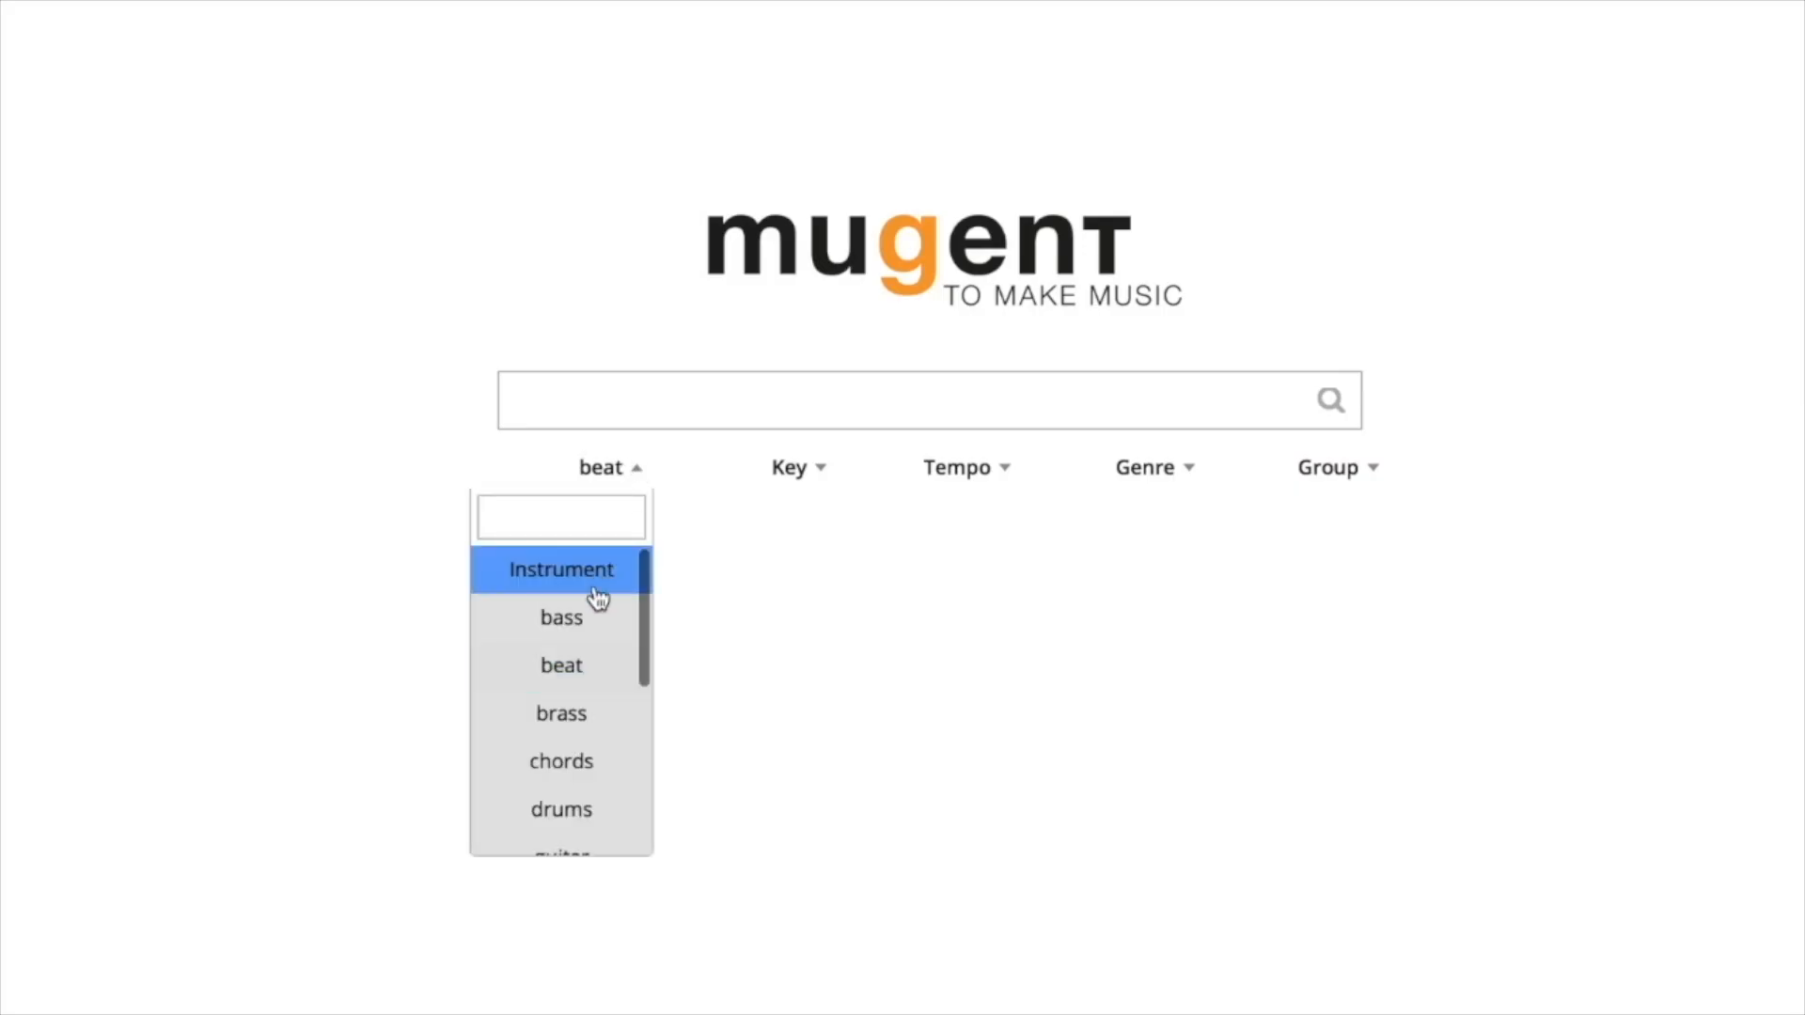
scroll(down, 3)
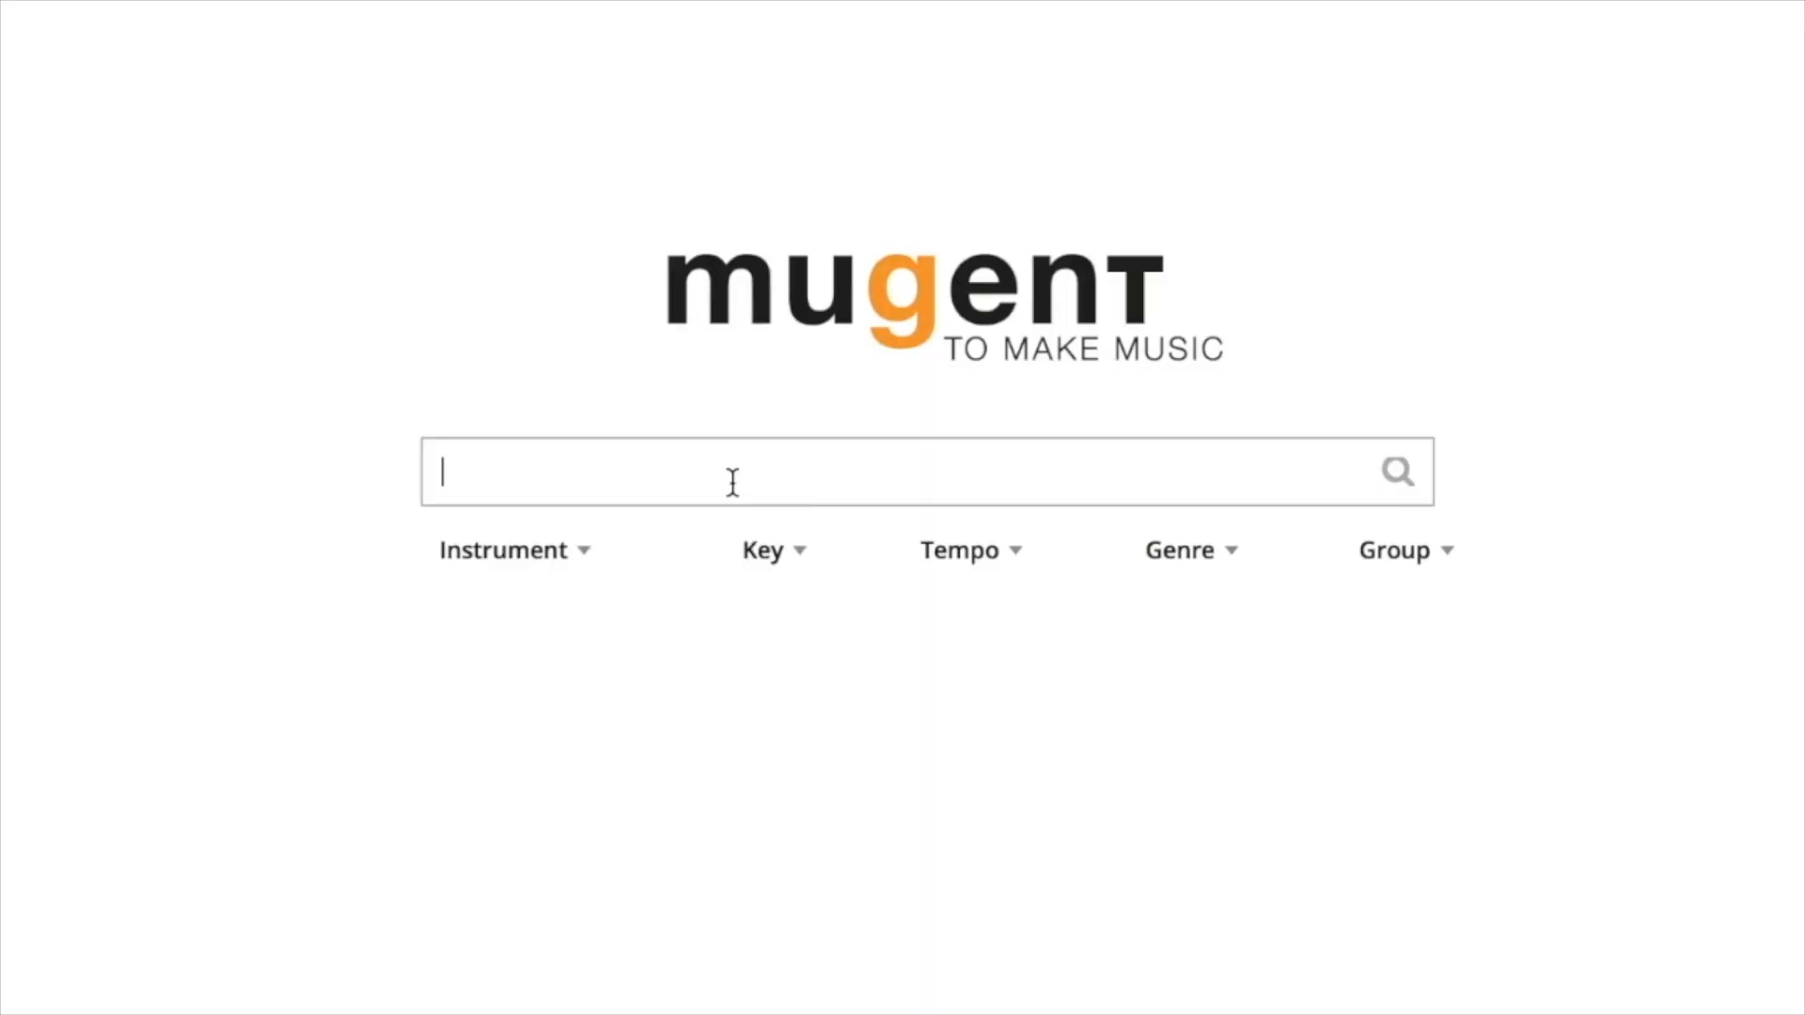
Step: Search 'conga' and check the 4144_SynthLoopA_110bpm_mugent.wav download progress in Safari
text(conga)
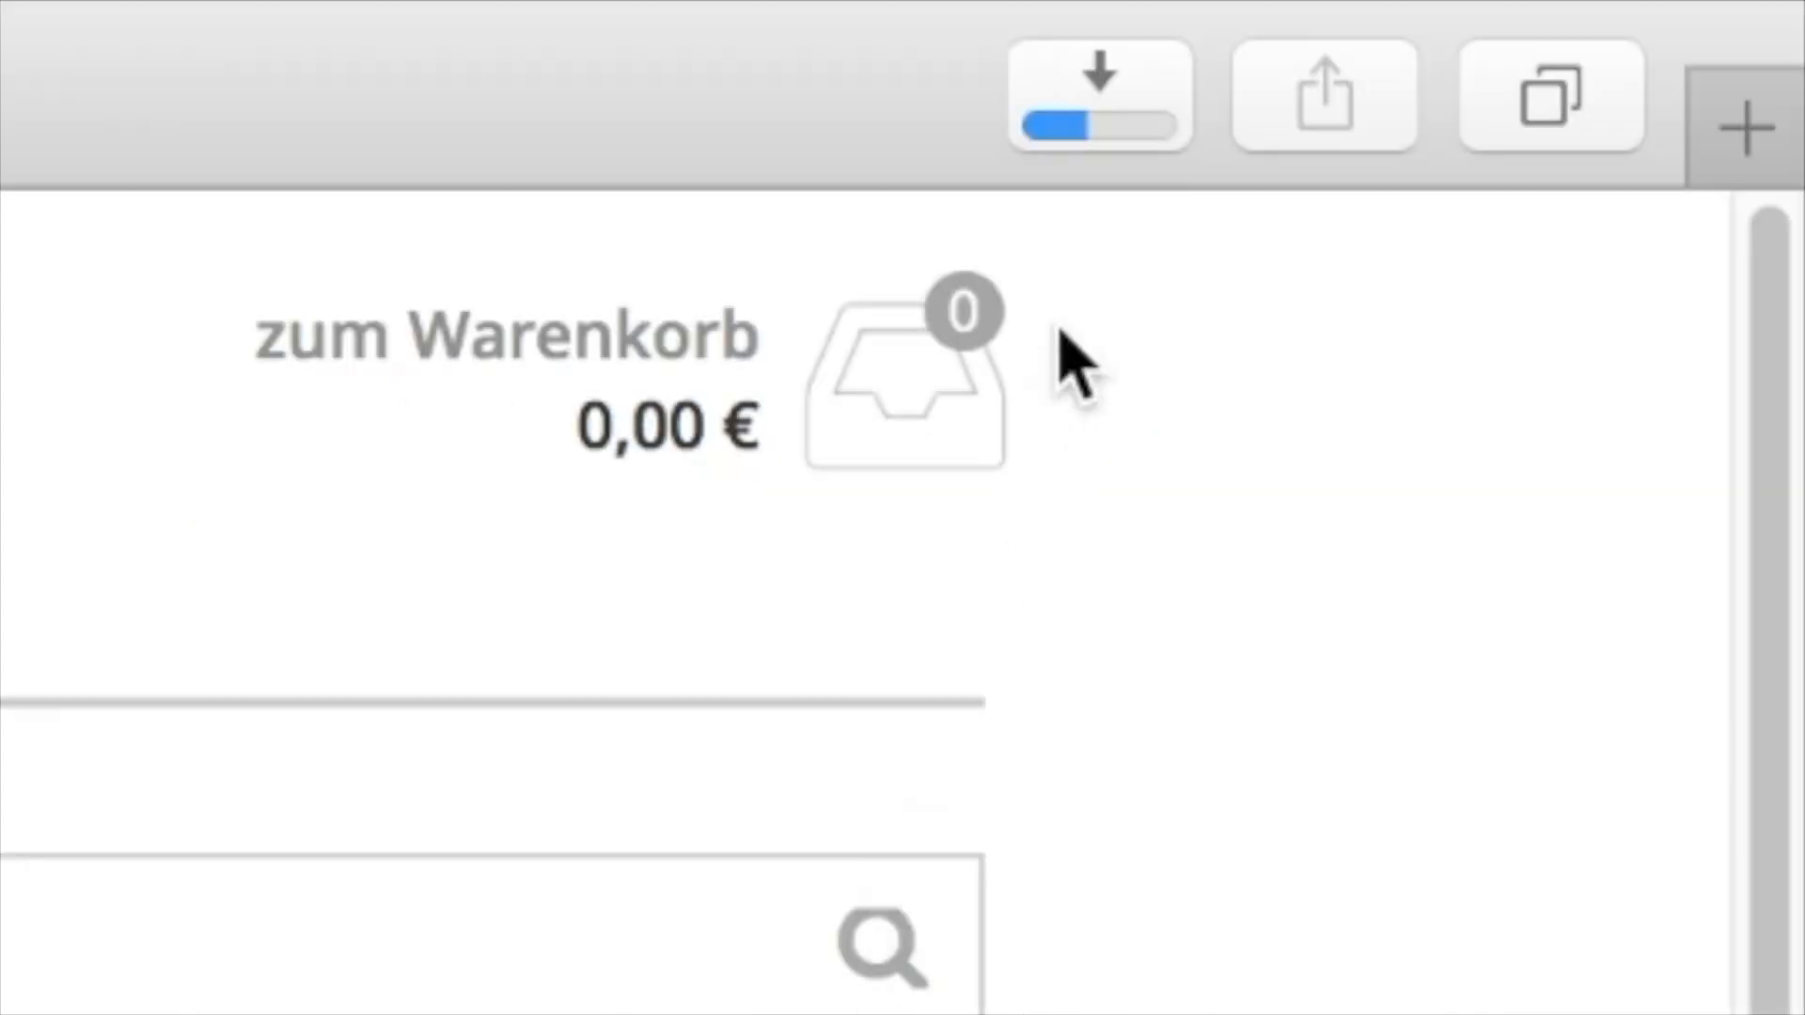
click(1097, 94)
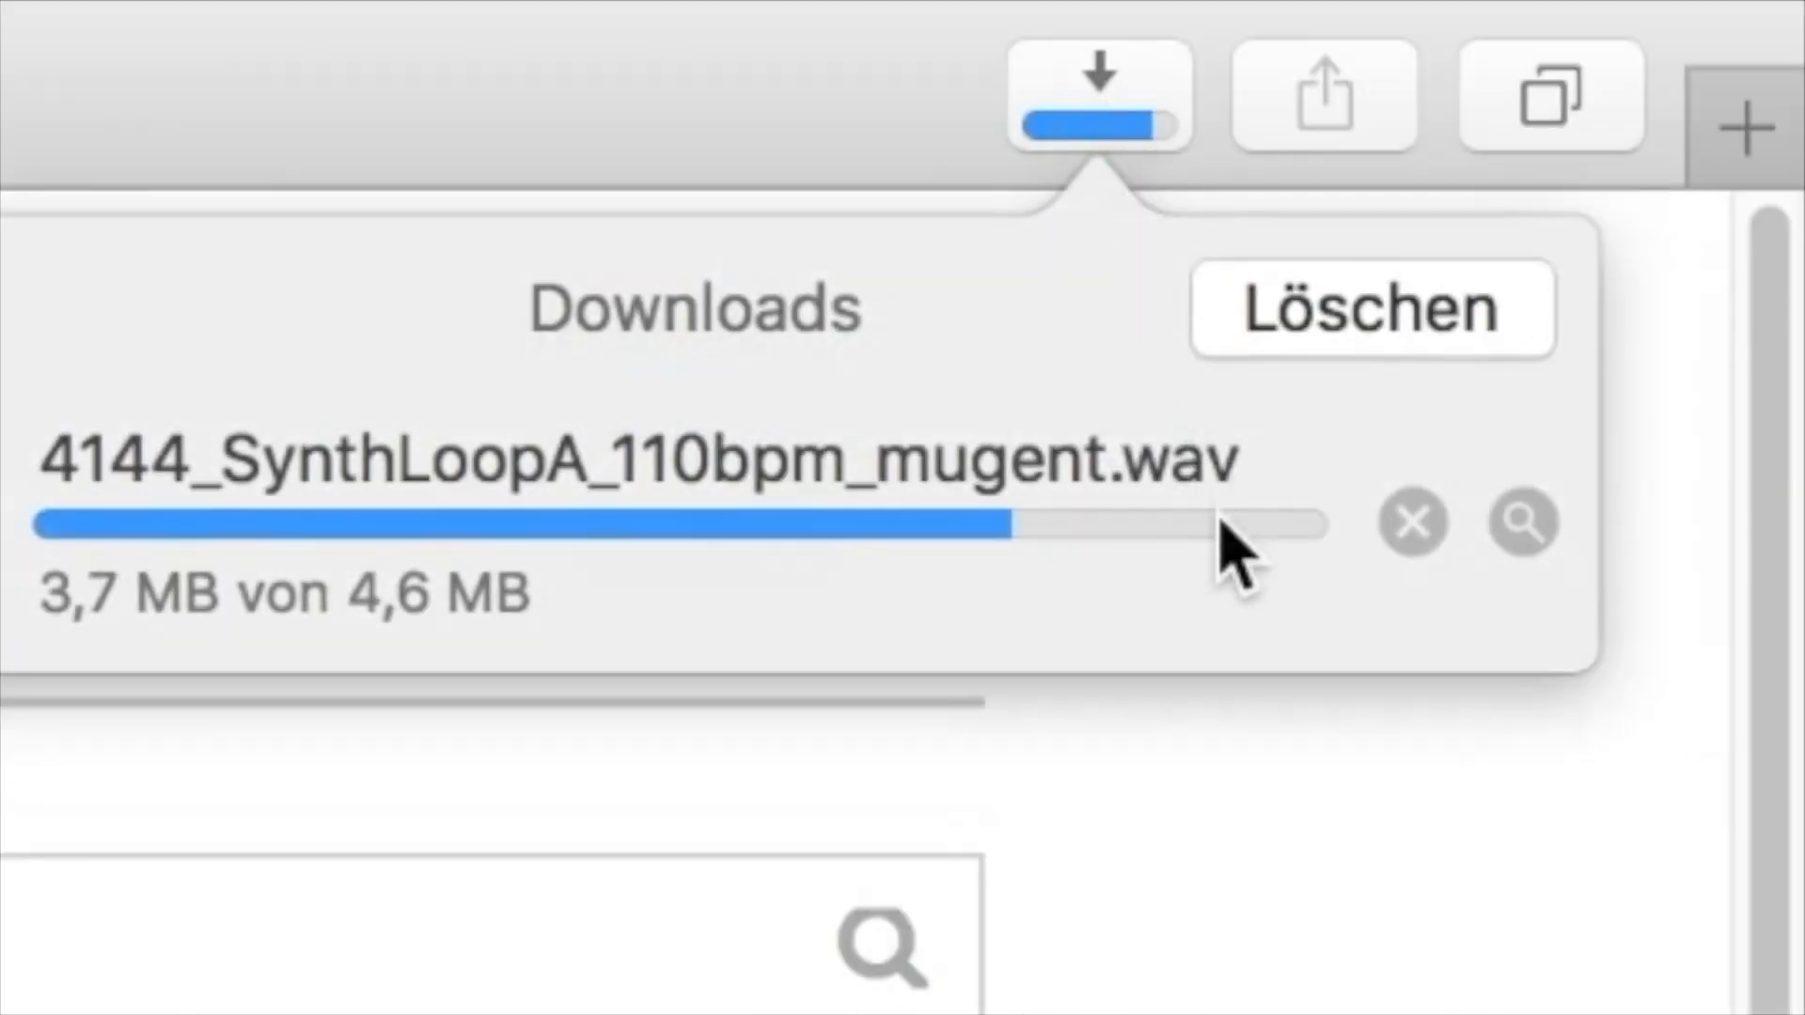